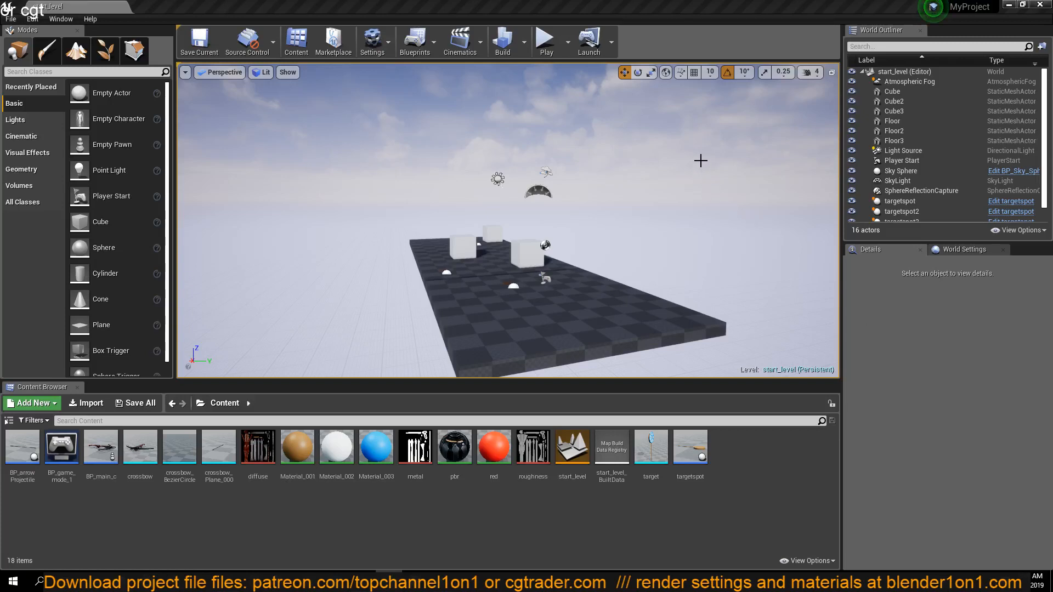
mouse_move(700, 152)
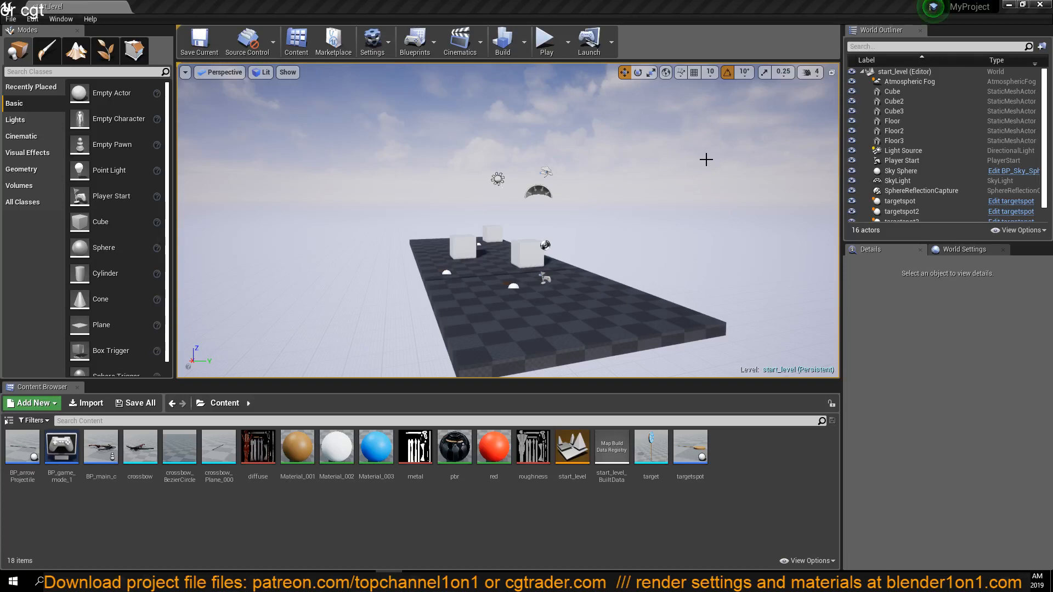
mouse_move(676, 178)
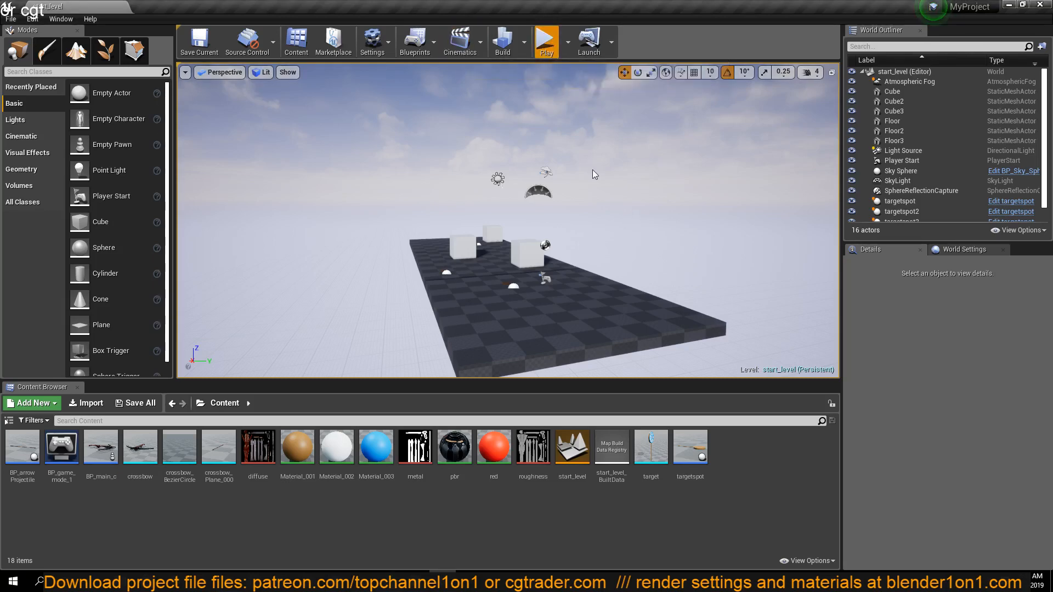
Launch Play In Editor to try the first-person crossbow among the targets
left_click(546, 42)
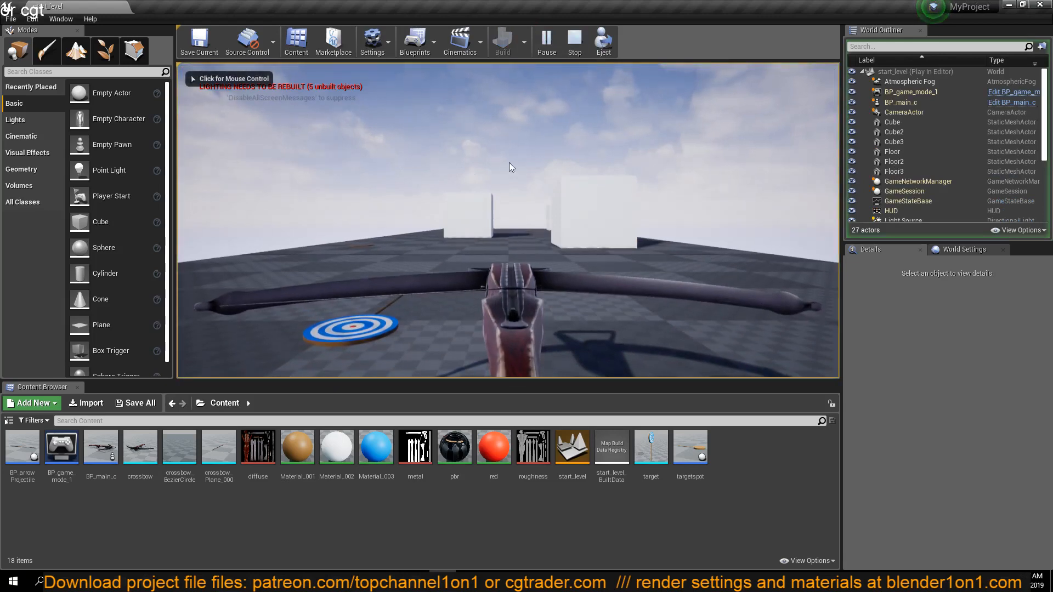